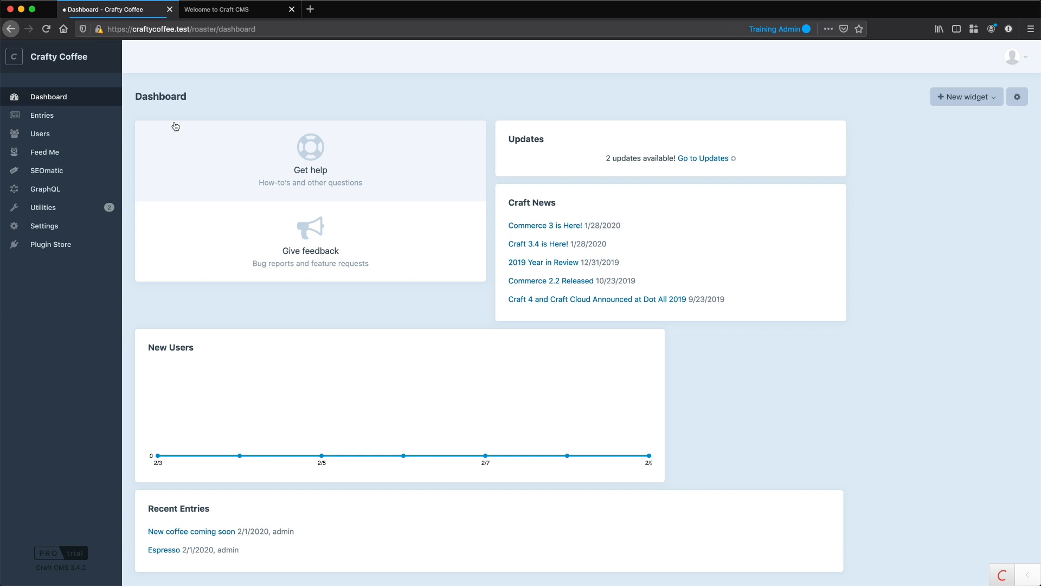
mouse_move(211, 113)
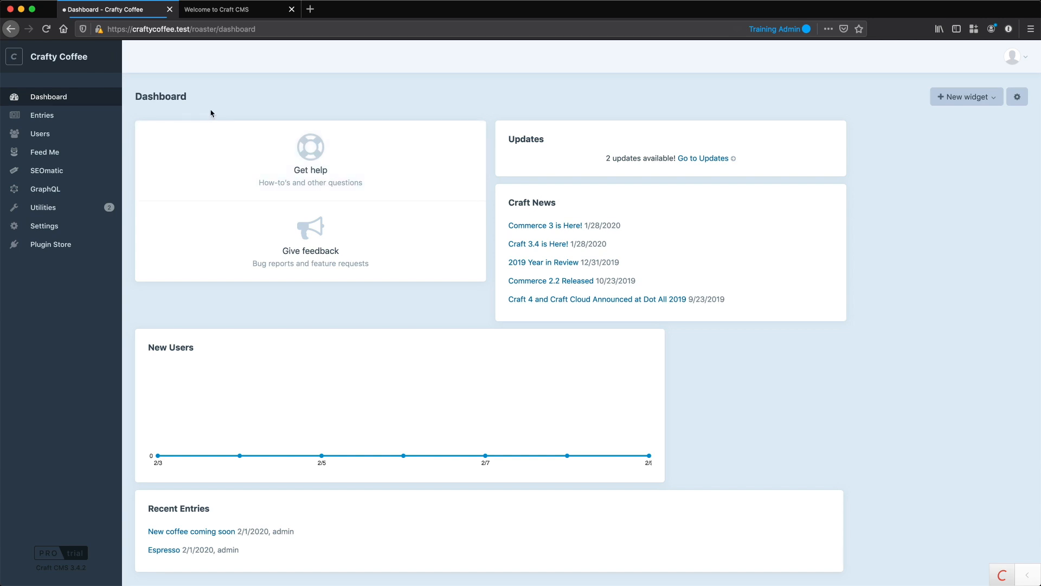
mouse_move(233, 103)
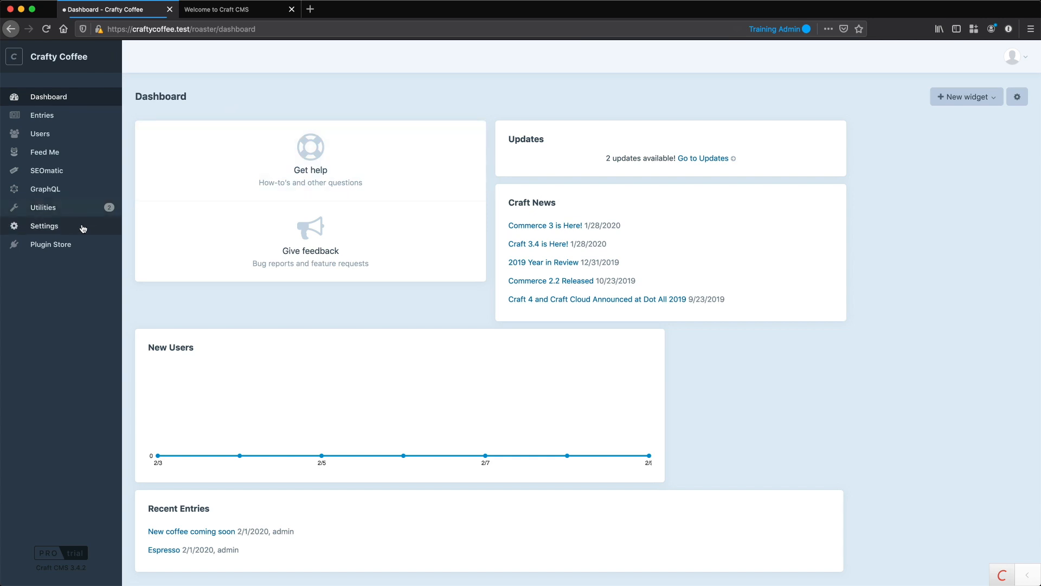
Go to Settings › Sections, listing the Drinks and News channels
left_click(44, 226)
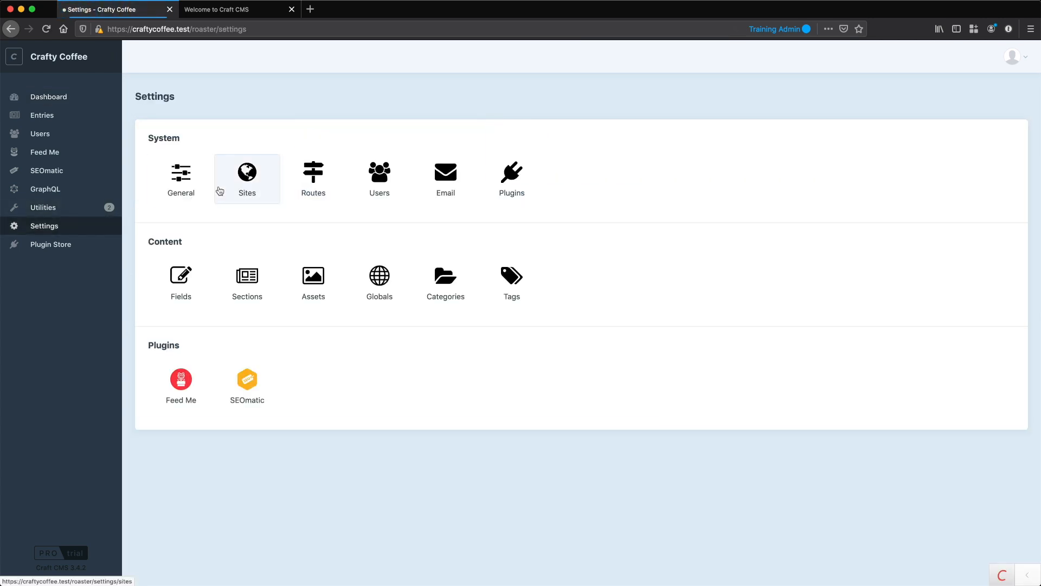
left_click(246, 277)
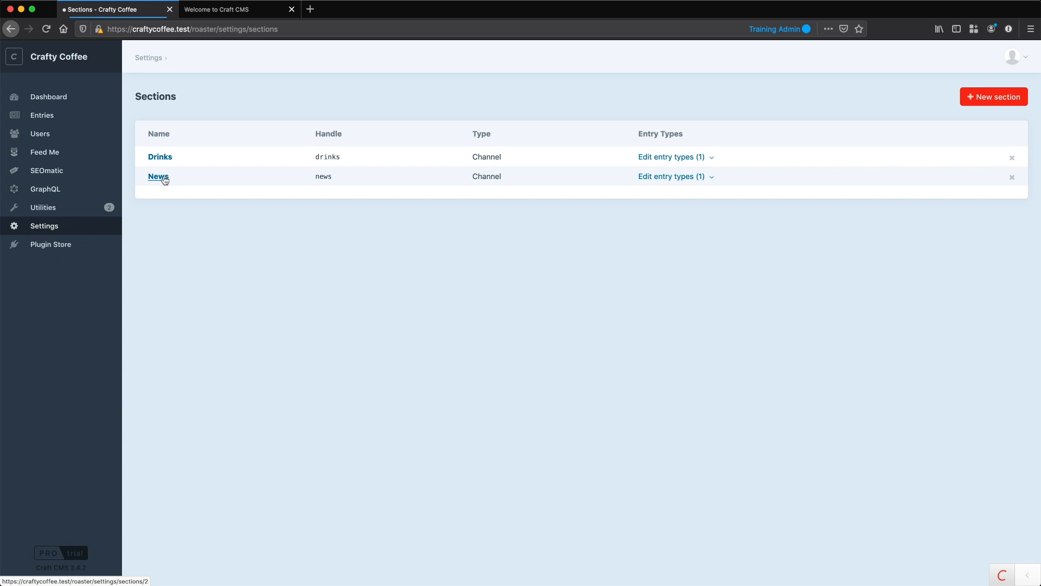
mouse_move(495, 176)
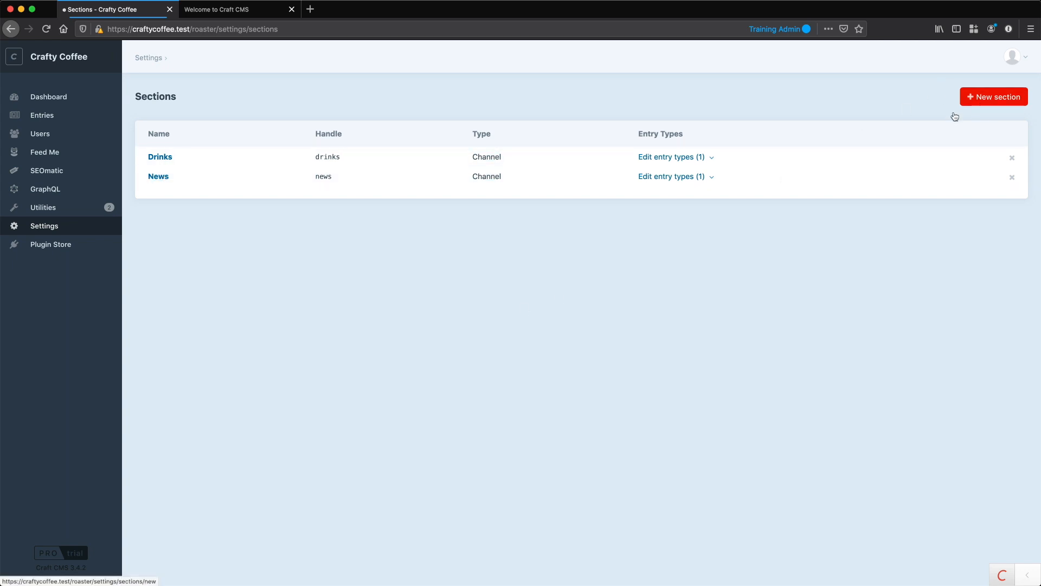
Start a new section, glancing at the front-end Welcome tab before returning to the form
left_click(993, 96)
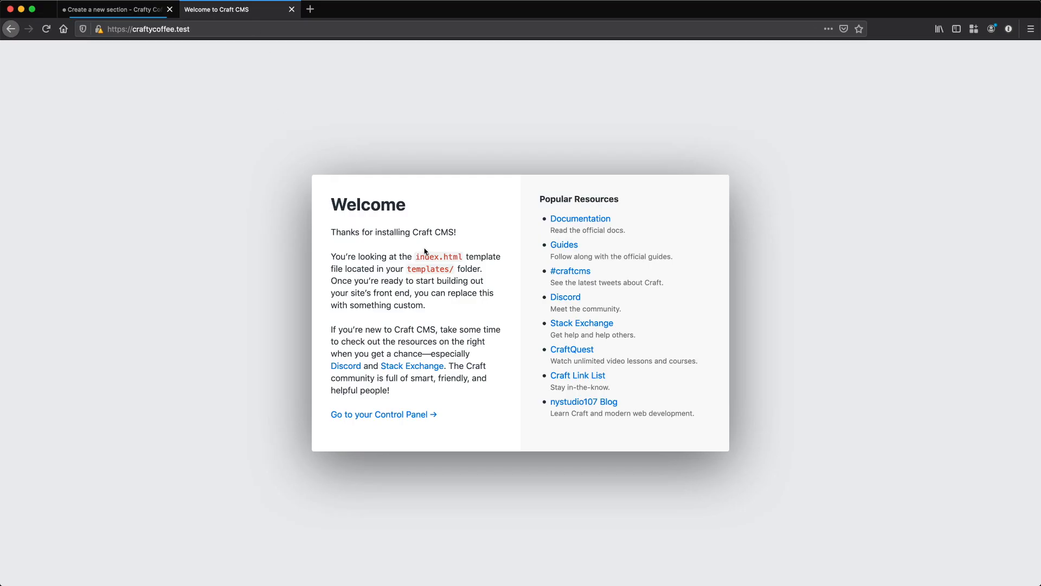
left_click(135, 28)
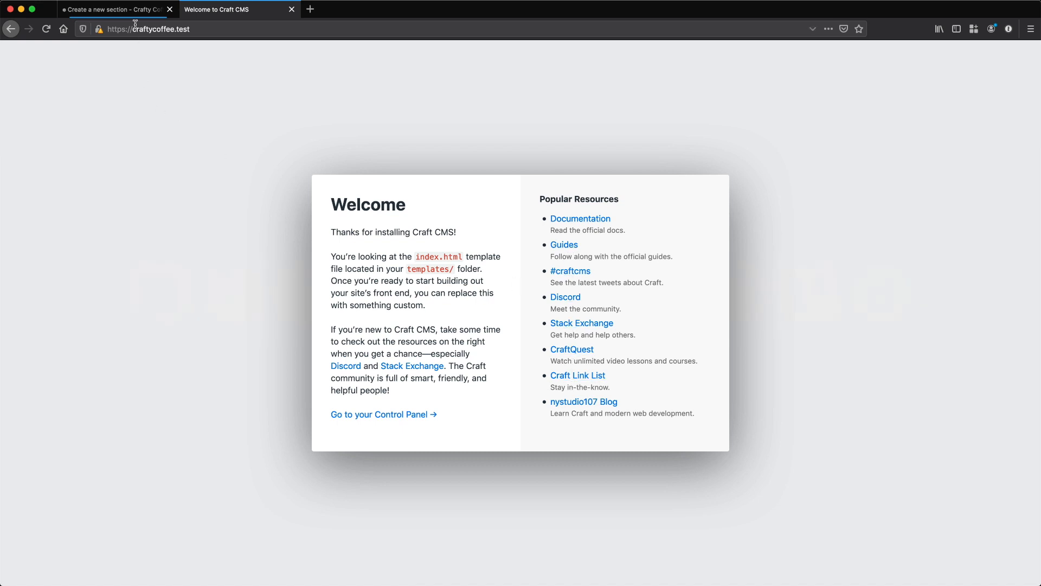
left_click(113, 10)
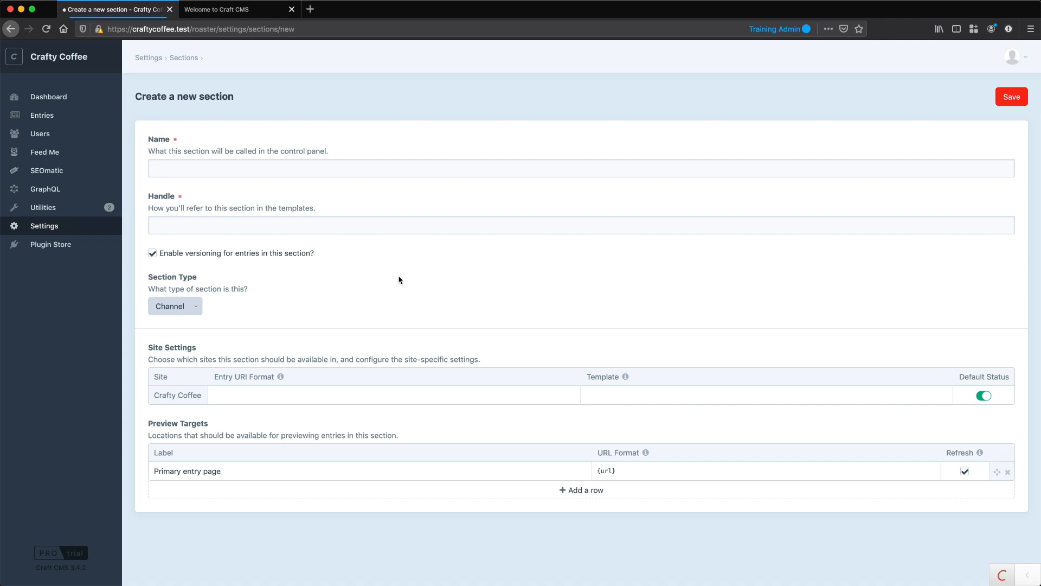
mouse_move(335, 259)
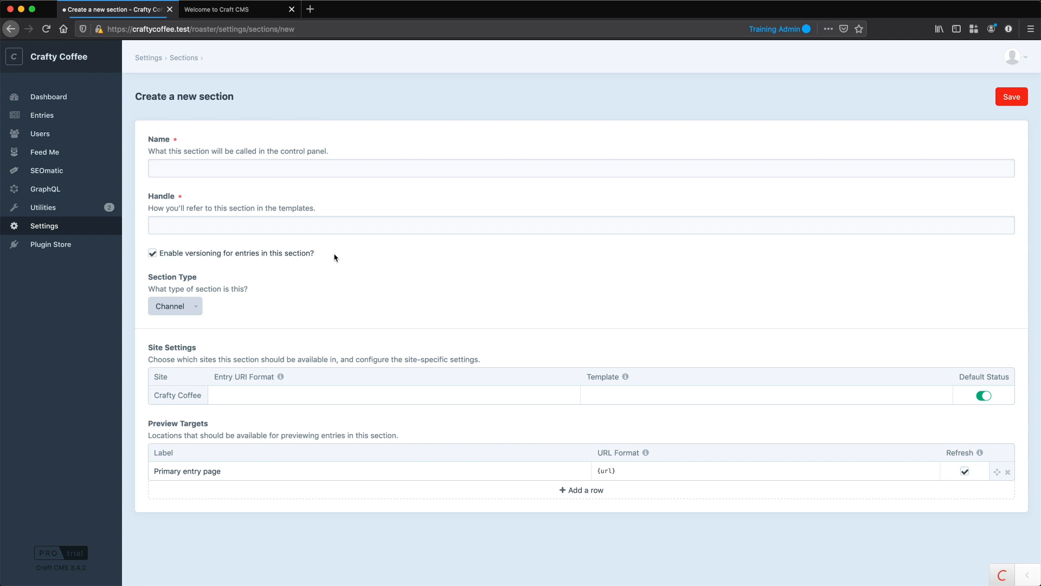
Name the section Homepage (handle homepage) and change its type from Channel to Single
type("Homepage")
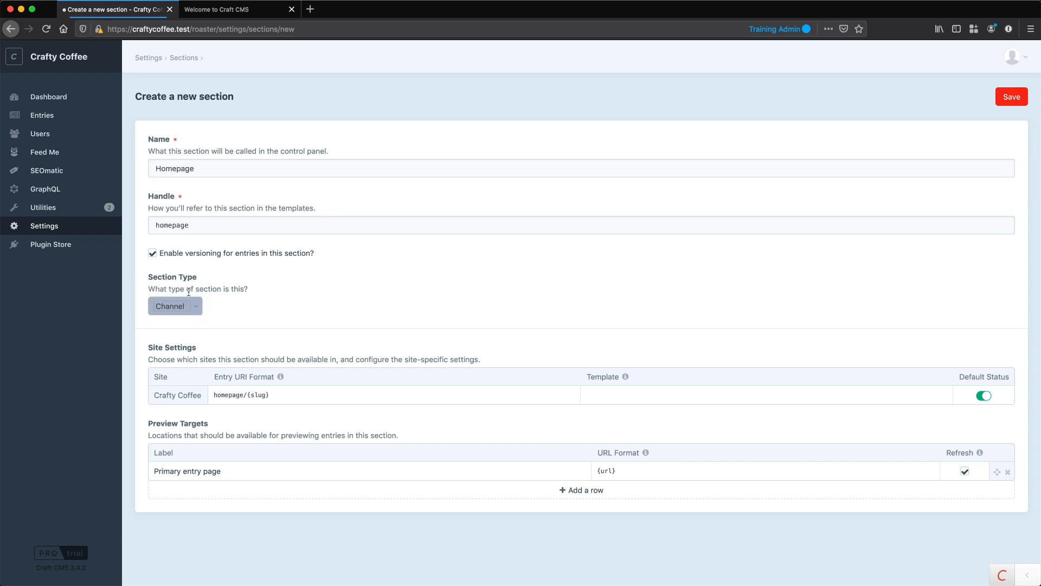
left_click(175, 305)
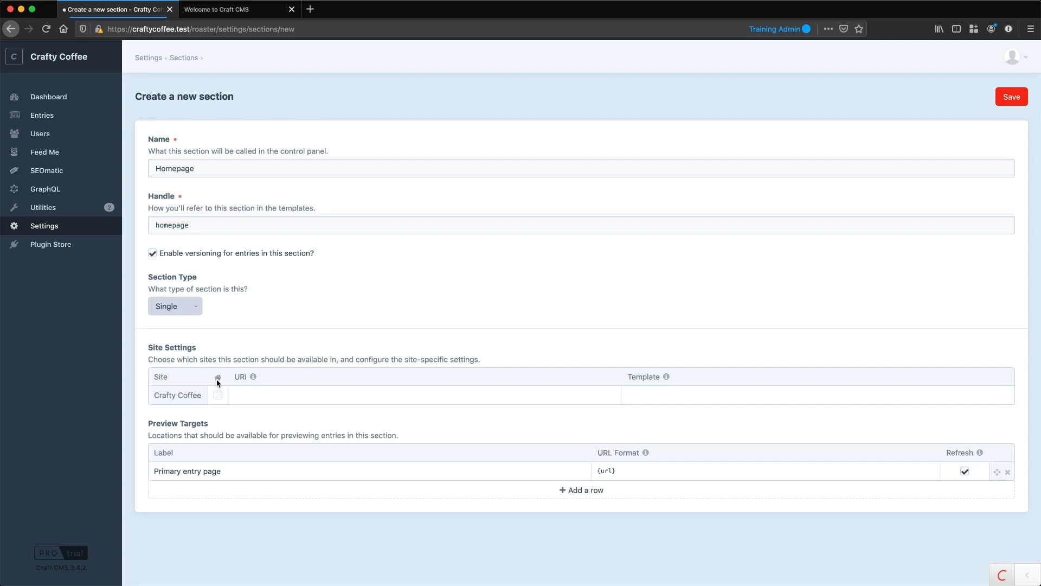
Tick the homepage URI for Crafty Coffee, set Template to index and review the primary preview target
left_click(218, 395)
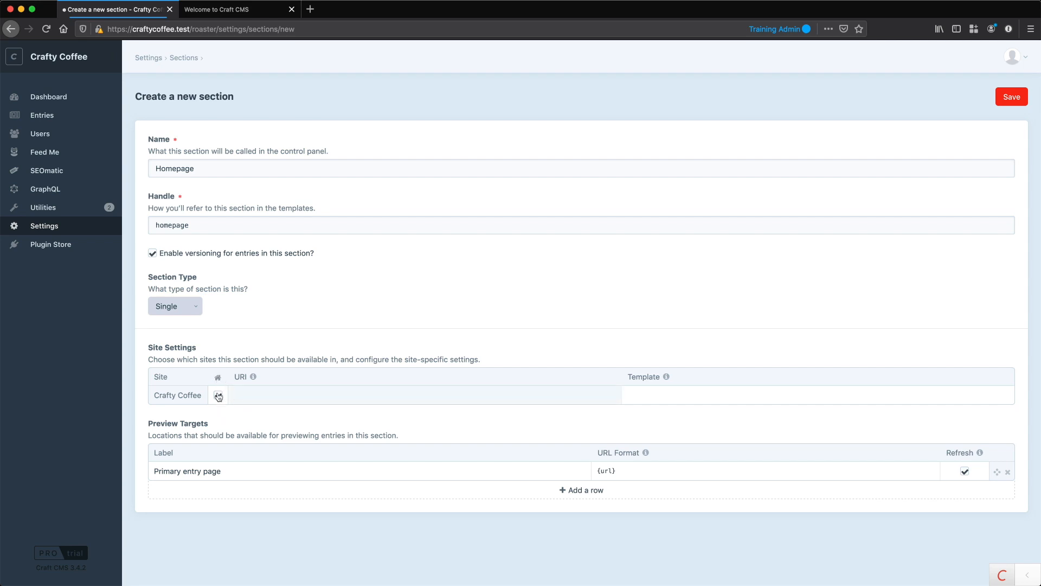
left_click(218, 395)
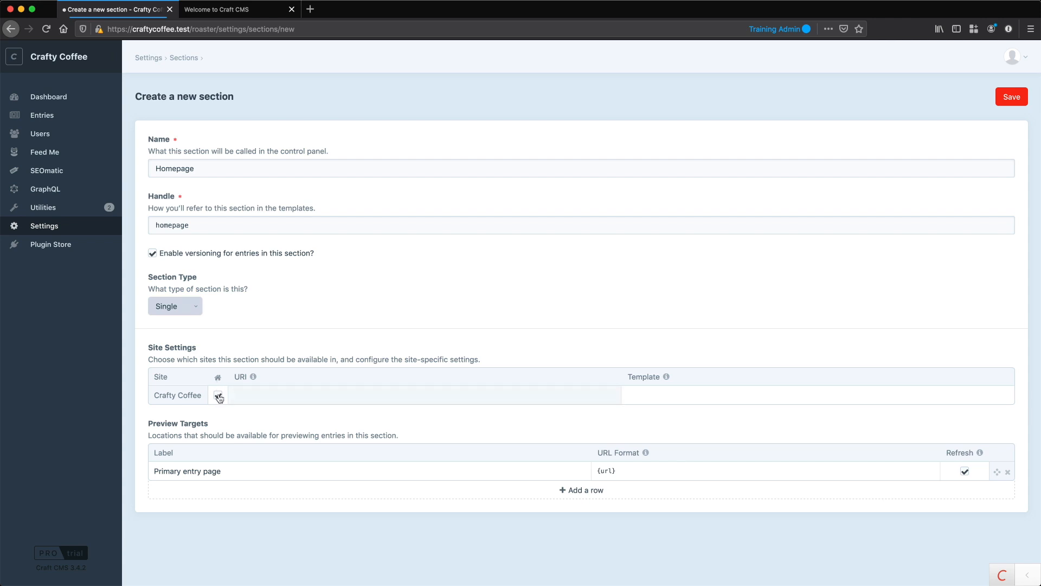
left_click(218, 395)
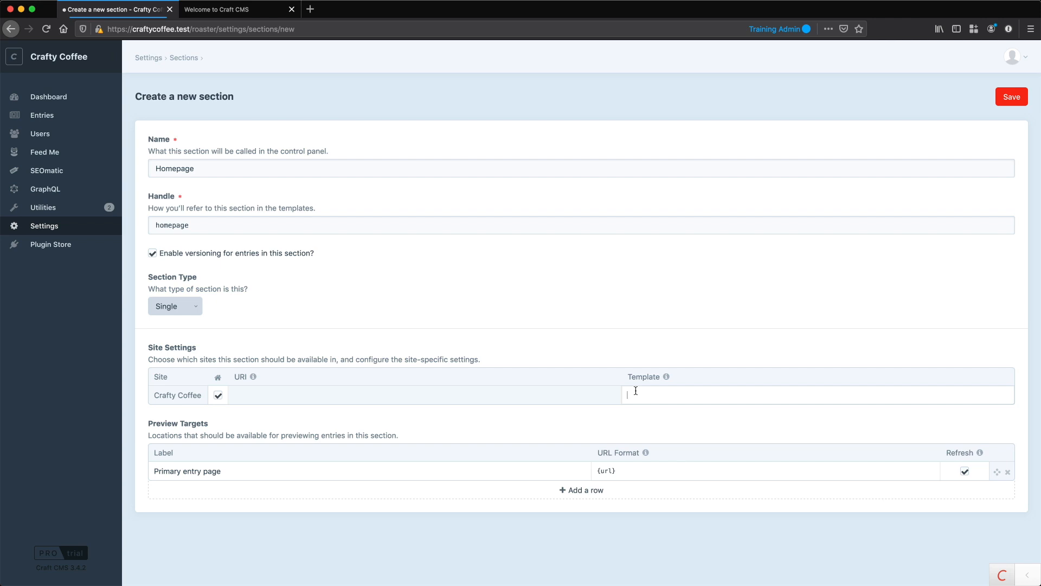
type("index")
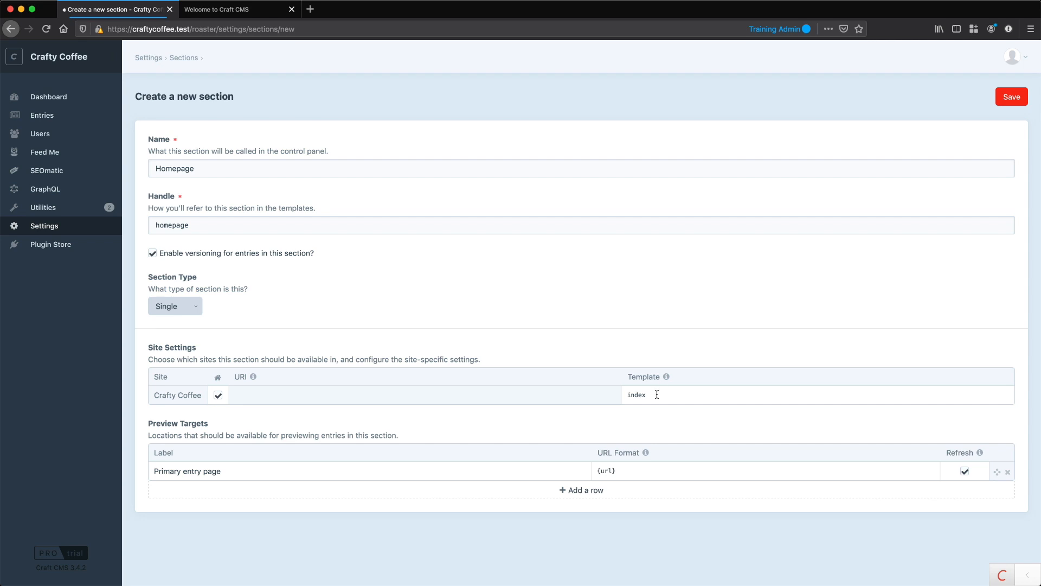
mouse_move(175, 431)
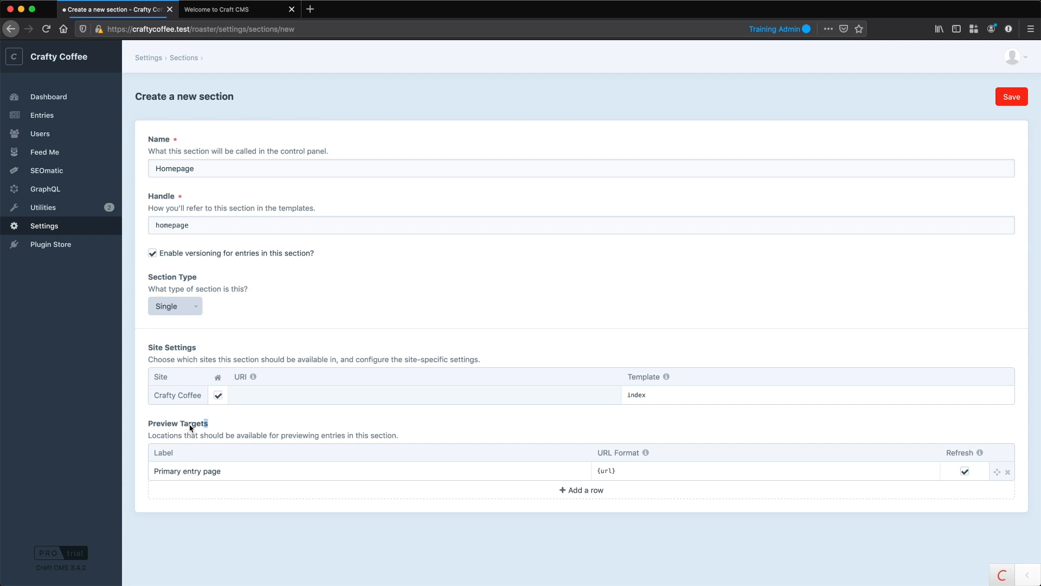
double_click(177, 423)
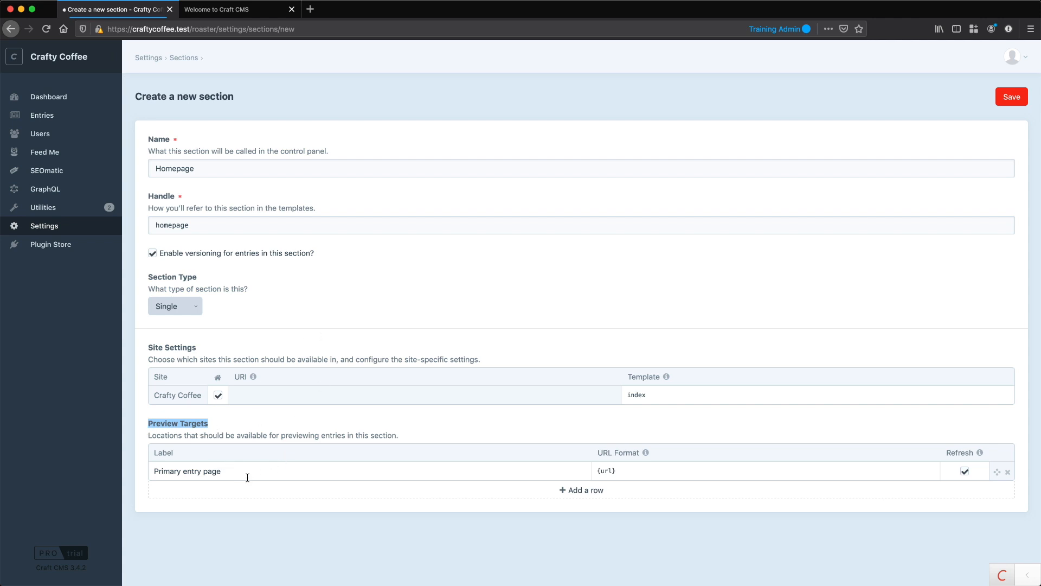
mouse_move(601, 492)
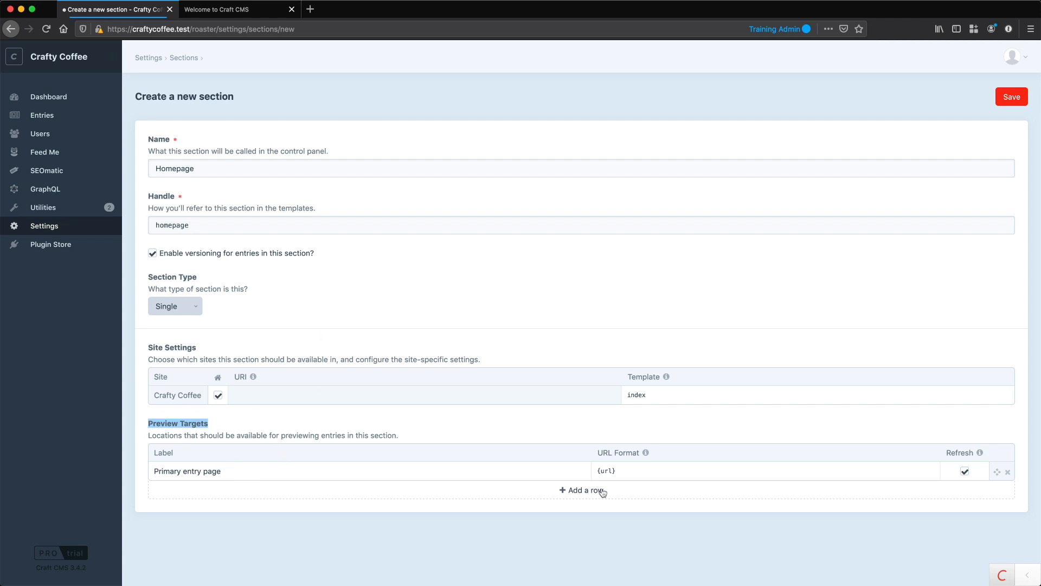
left_click(664, 471)
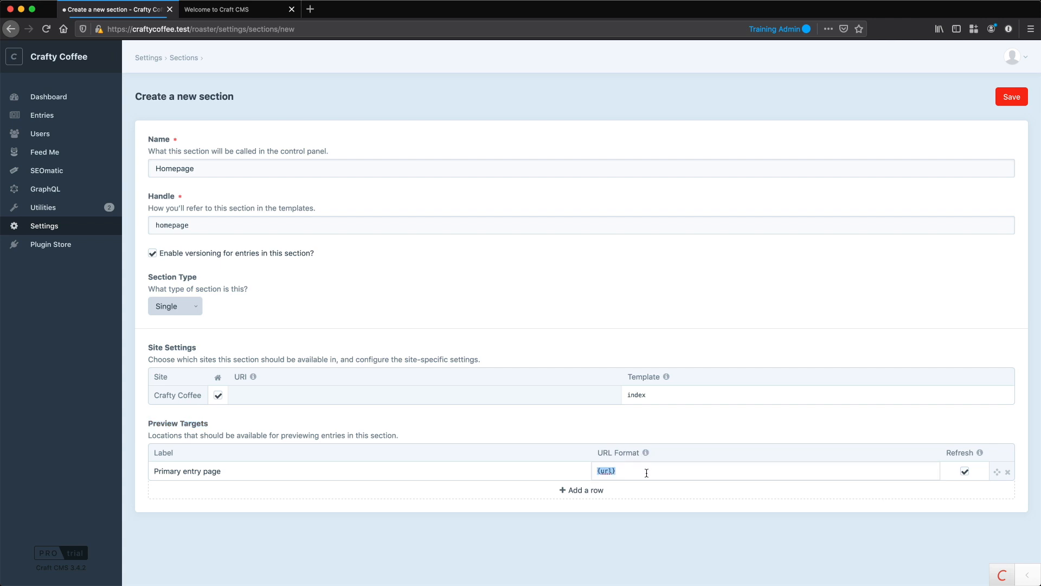
mouse_move(539, 449)
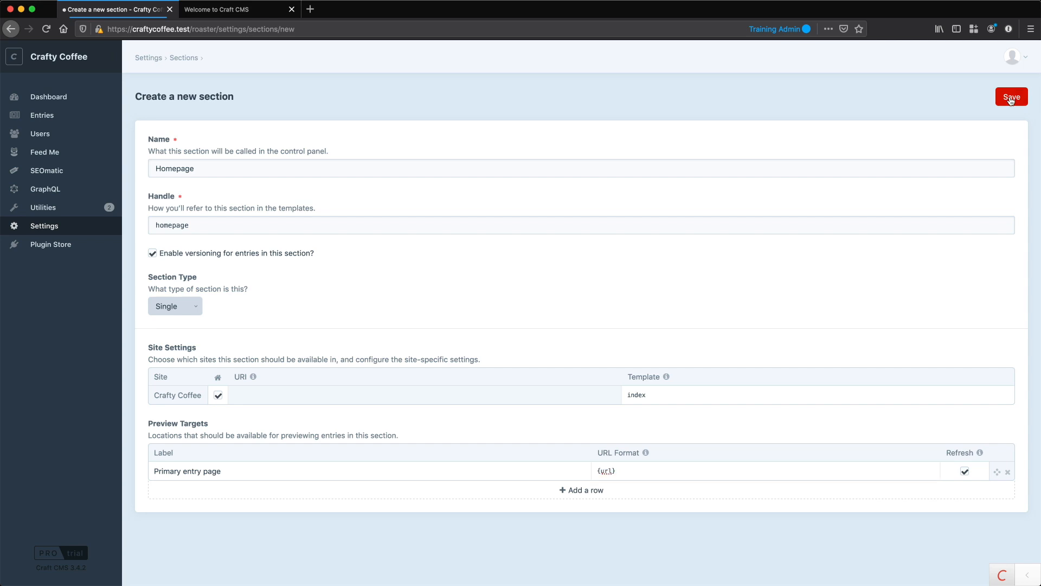
Save the Homepage section so it lists as a Single beside Drinks and News
left_click(1010, 96)
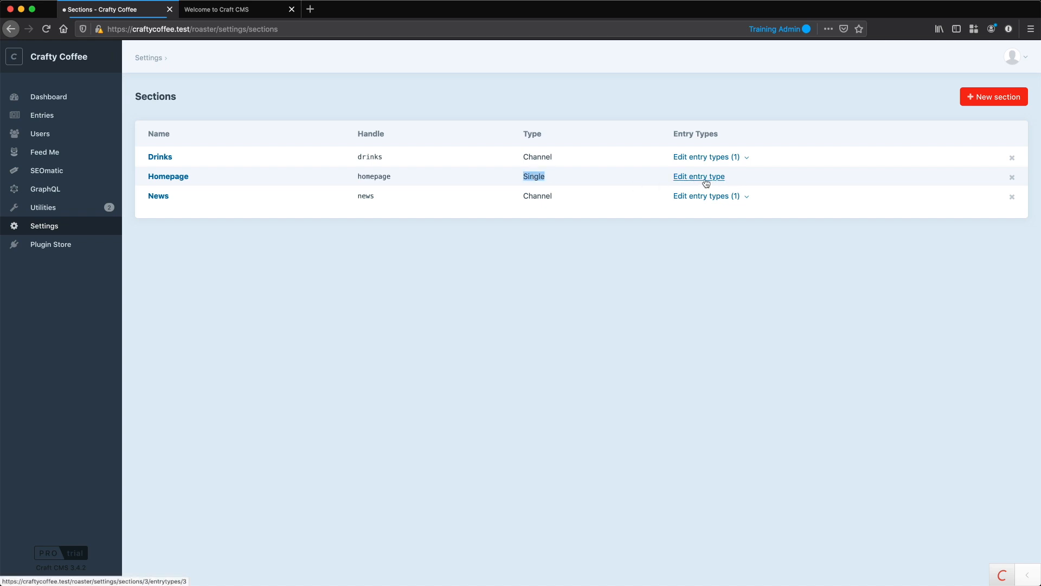
Edit the Homepage entry type, placing Introduction, Excerpt and Page Copy in a Common tab, and save
left_click(699, 175)
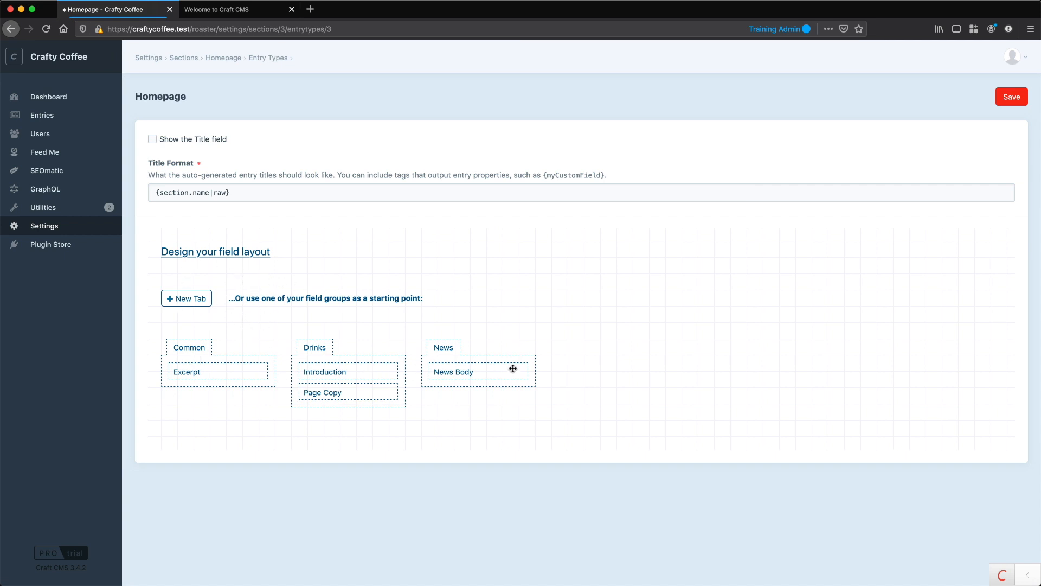
mouse_move(216, 370)
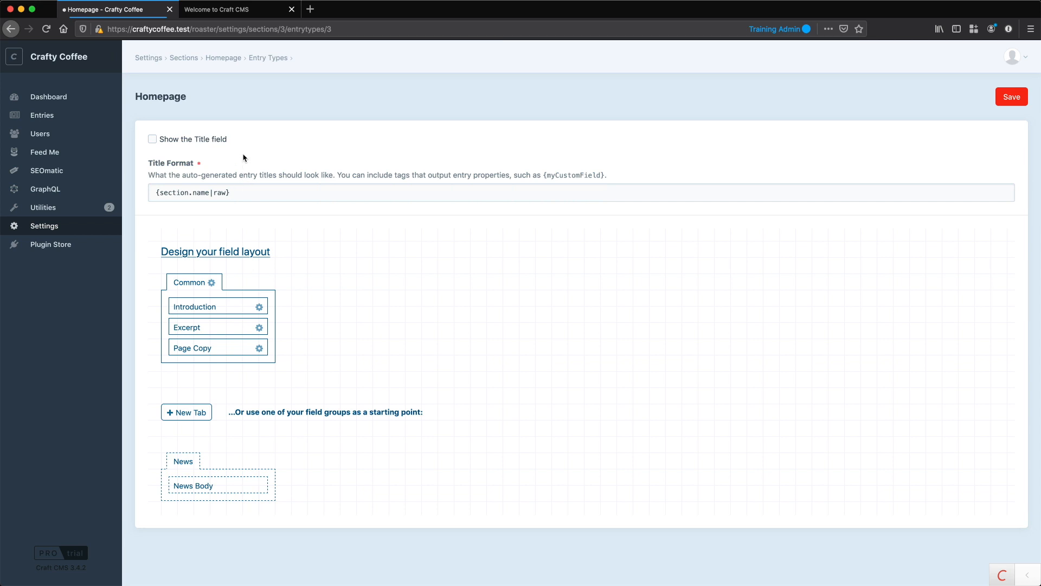
left_click(1011, 97)
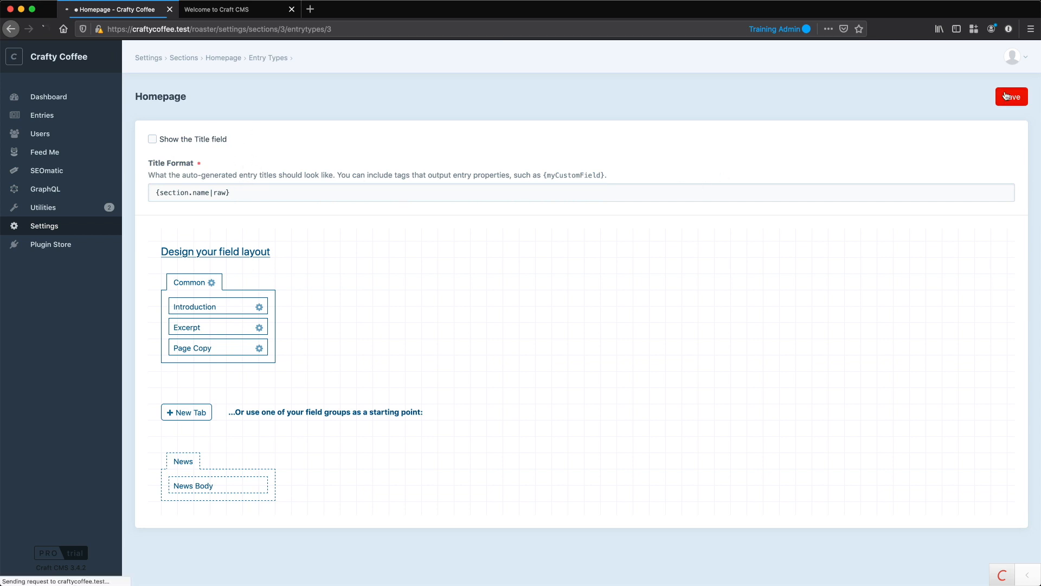
Go to Entries › Singles, where the Homepage entry now appears
left_click(1010, 96)
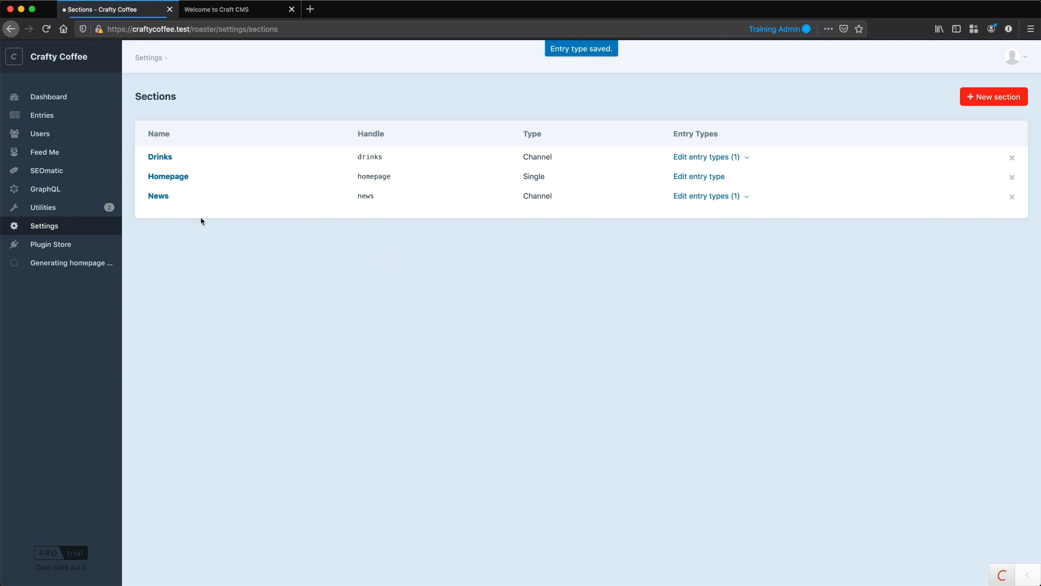
mouse_move(42, 115)
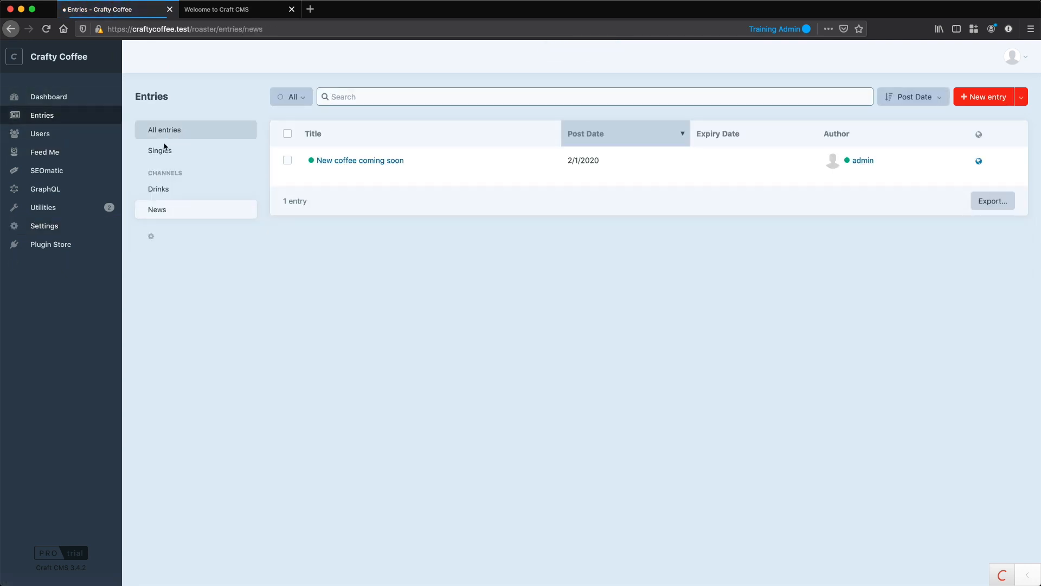
left_click(161, 149)
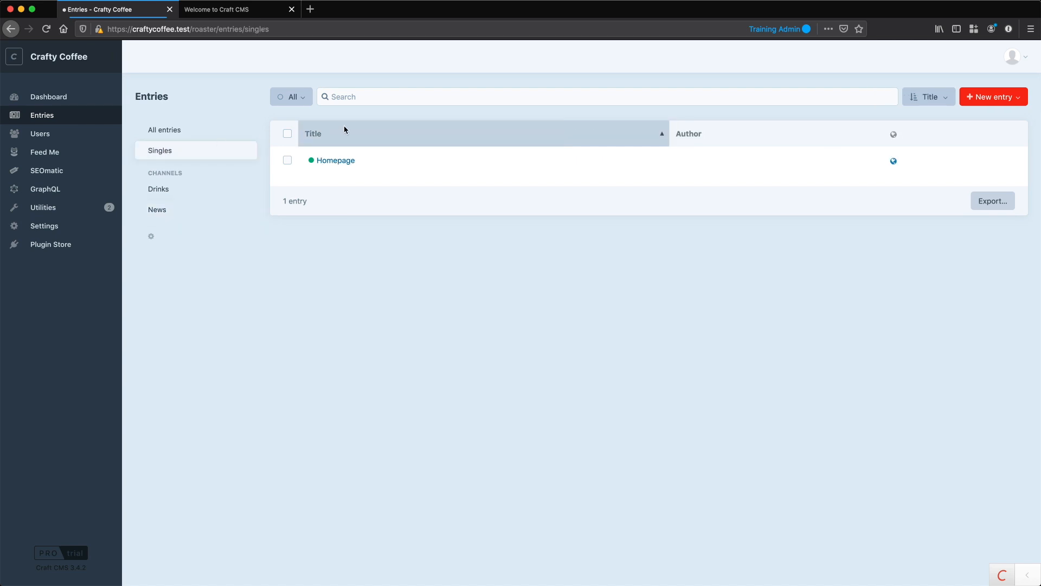
left_click(335, 160)
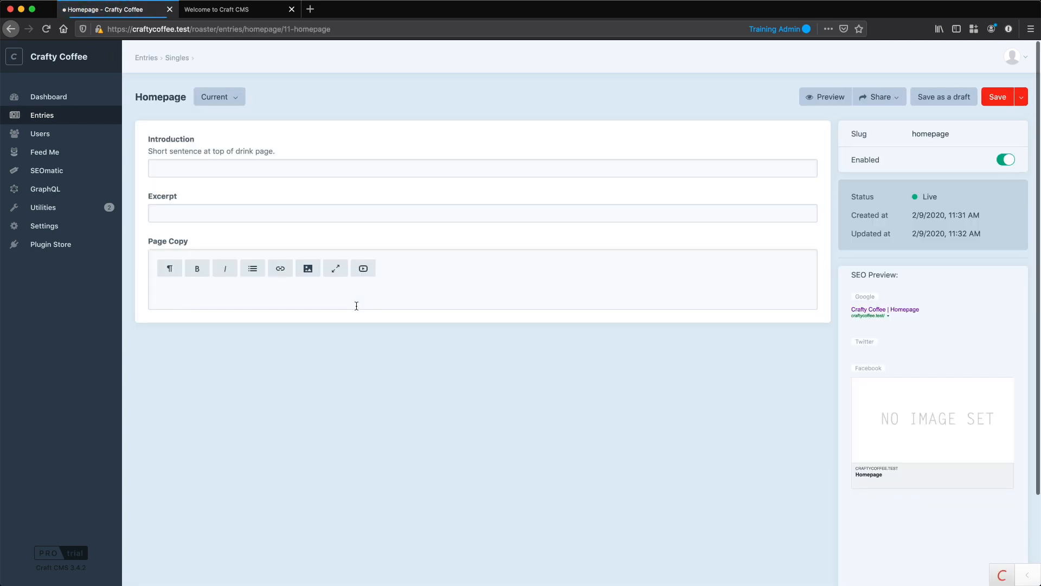
left_click(483, 213)
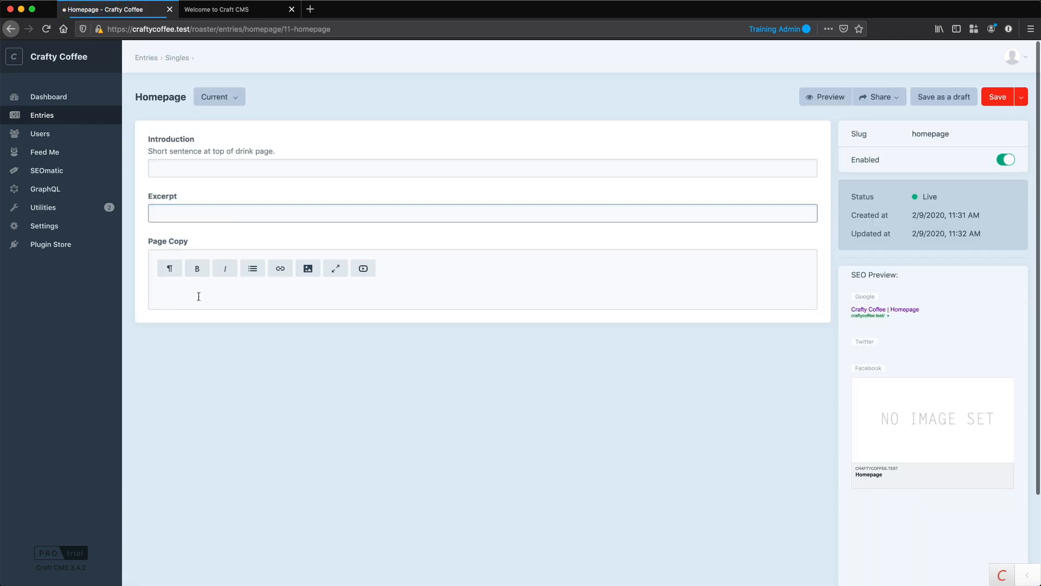
left_click(266, 213)
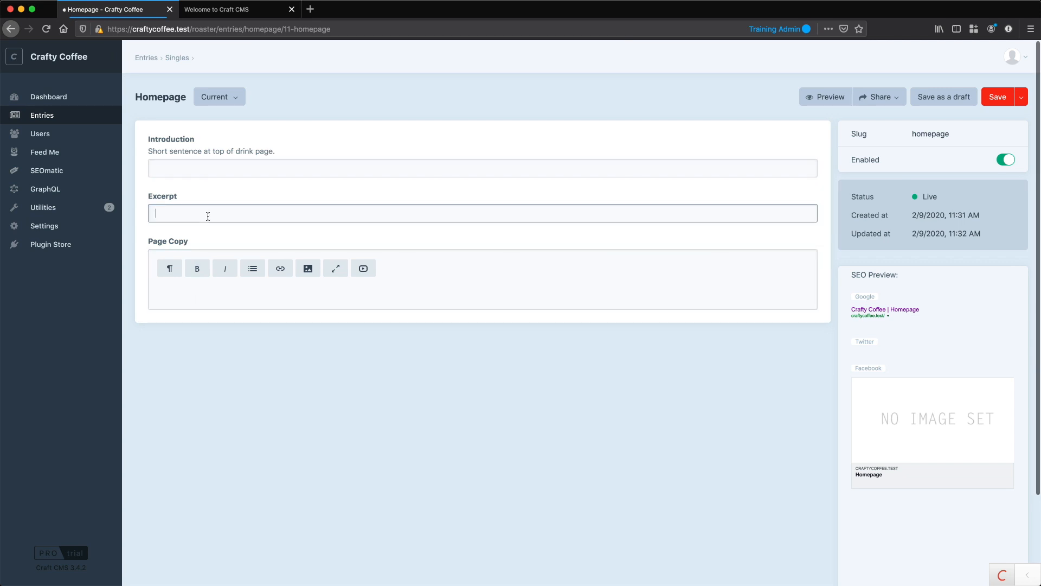
mouse_move(200, 303)
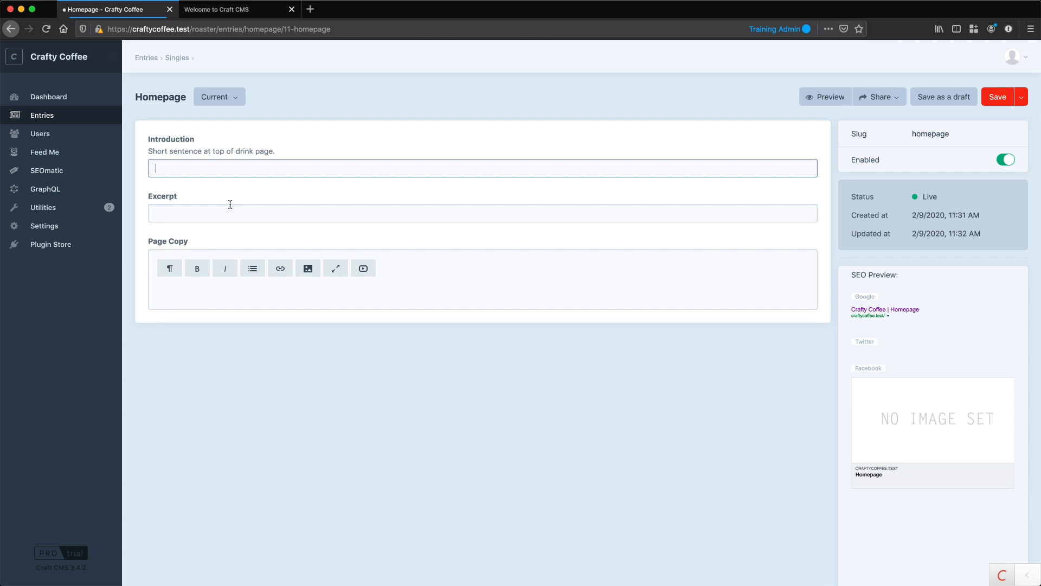
mouse_move(382, 158)
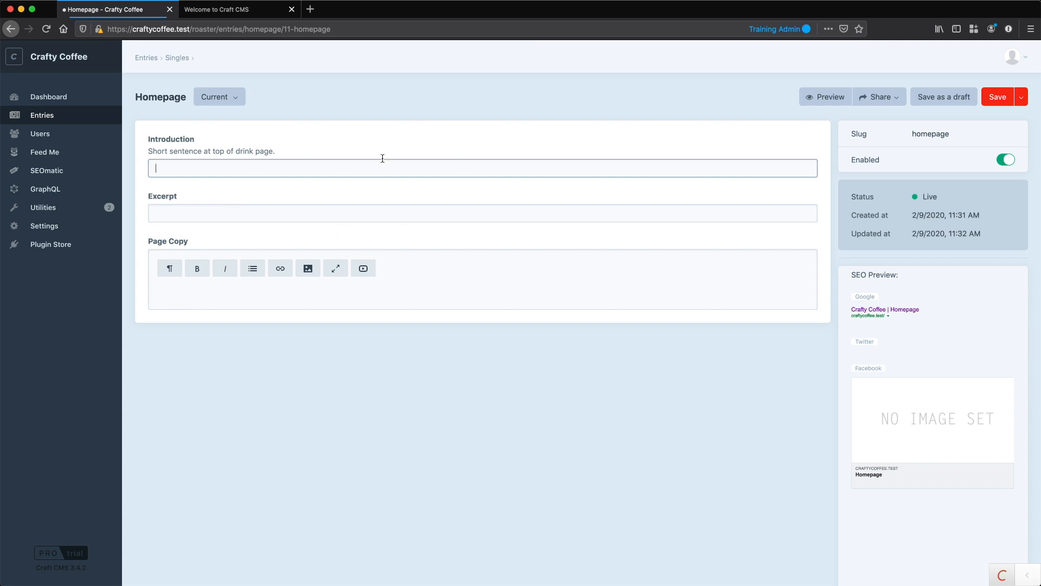
mouse_move(477, 247)
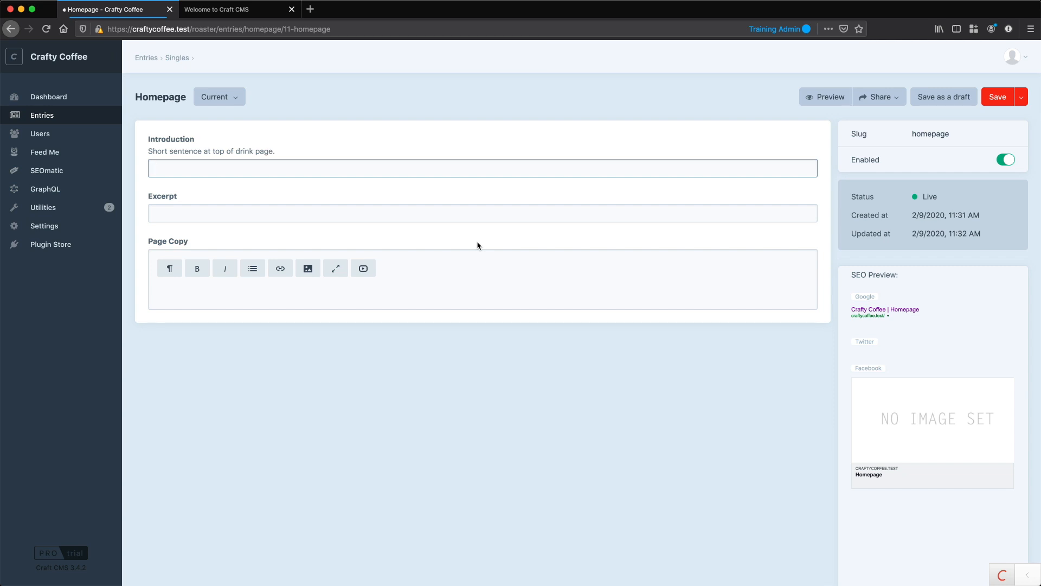
Check the front-end Welcome page against the Homepage entry, then return to Settings › Sections
left_click(230, 10)
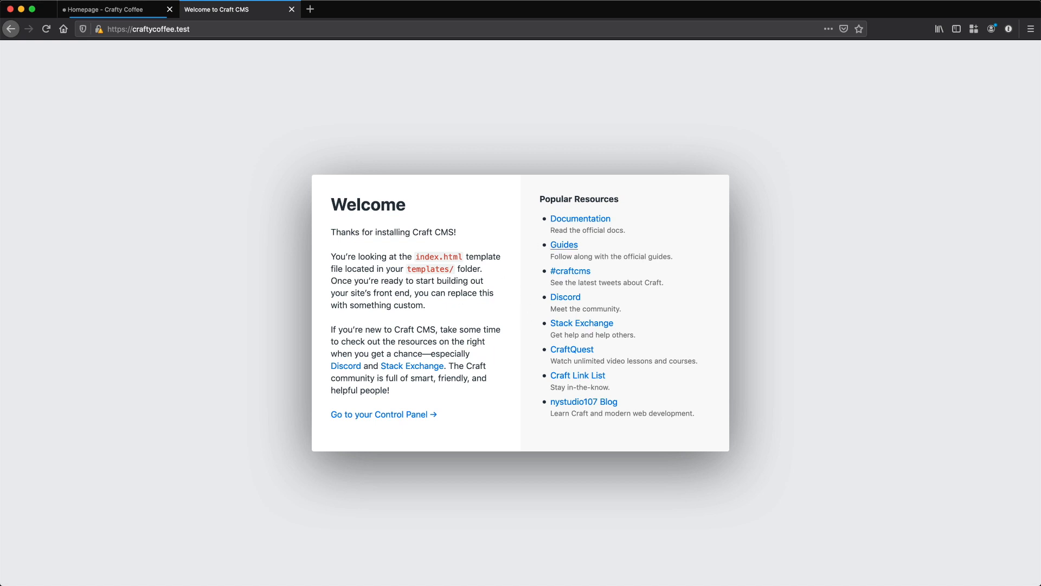
mouse_move(502, 234)
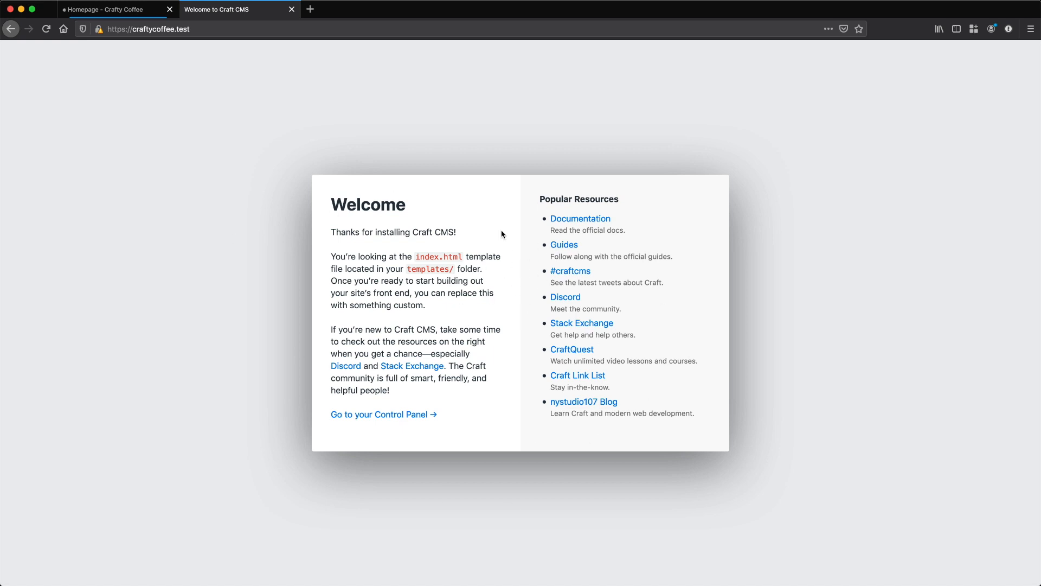
mouse_move(477, 212)
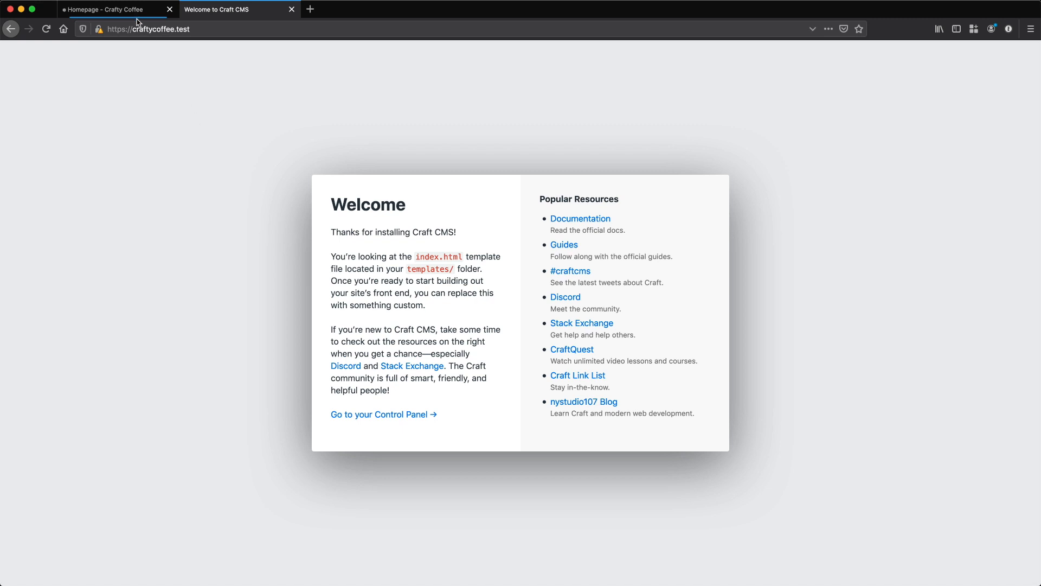
left_click(110, 9)
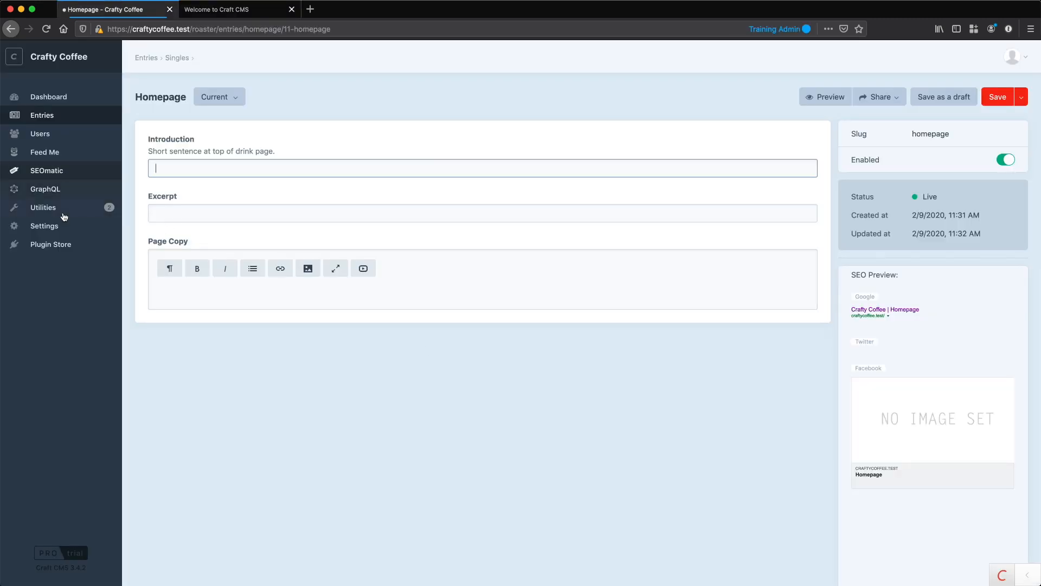
left_click(44, 225)
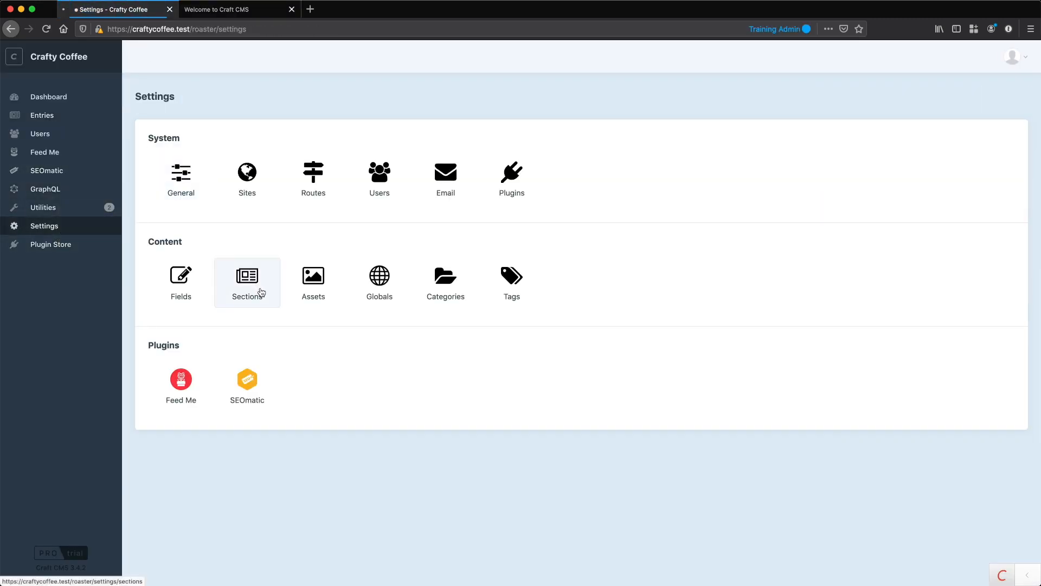
left_click(247, 282)
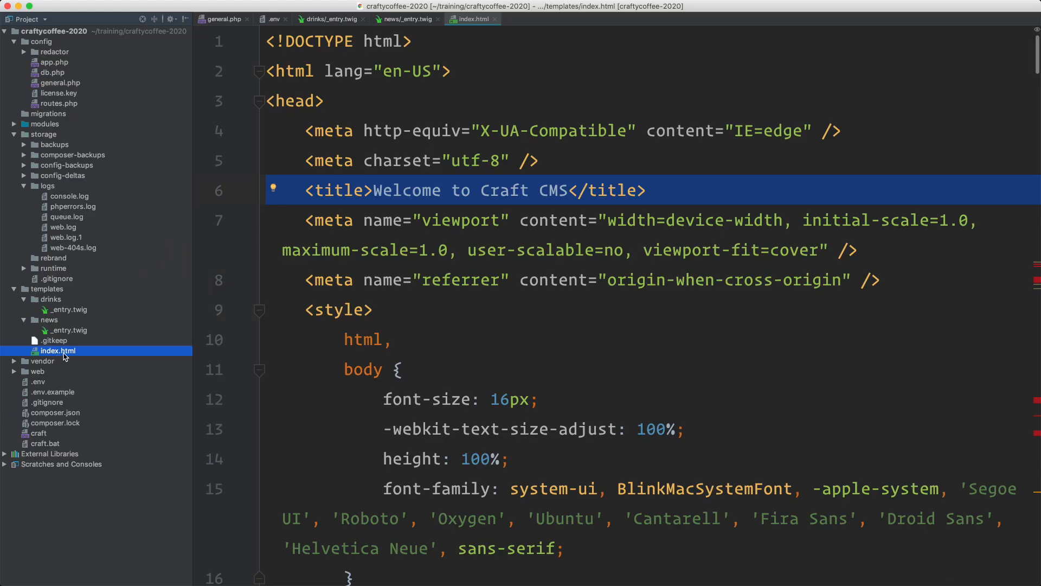
Select templates/index.html in the Project panel and bring up its Refactor context menu
left_click(67, 309)
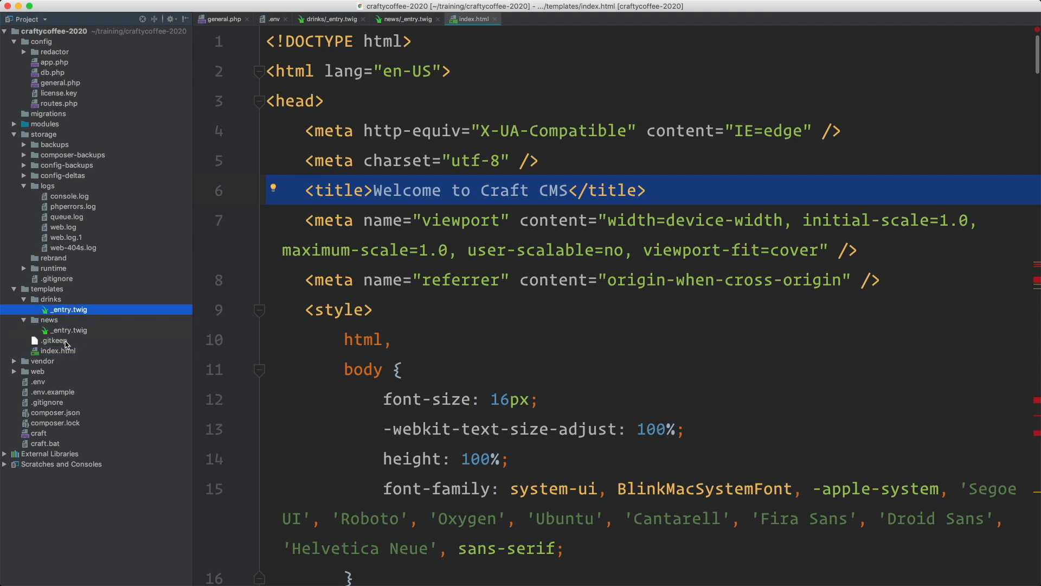
left_click(59, 350)
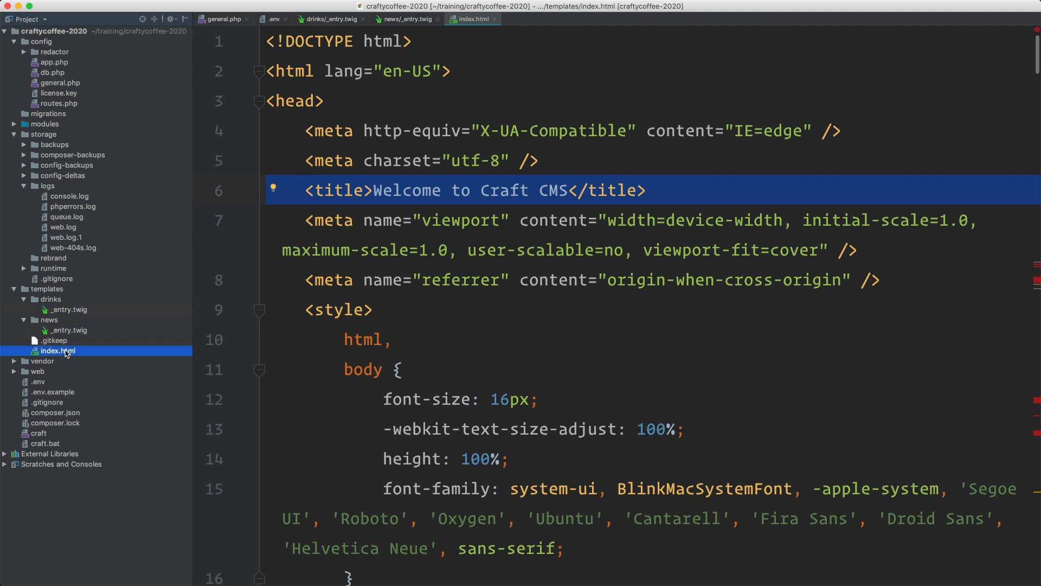
left_click(67, 309)
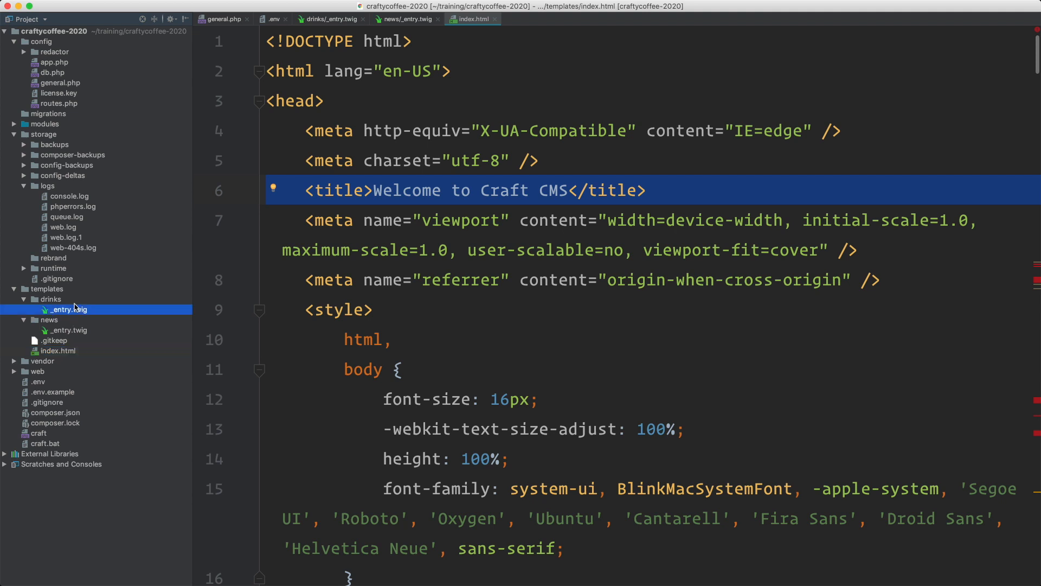
left_click(58, 350)
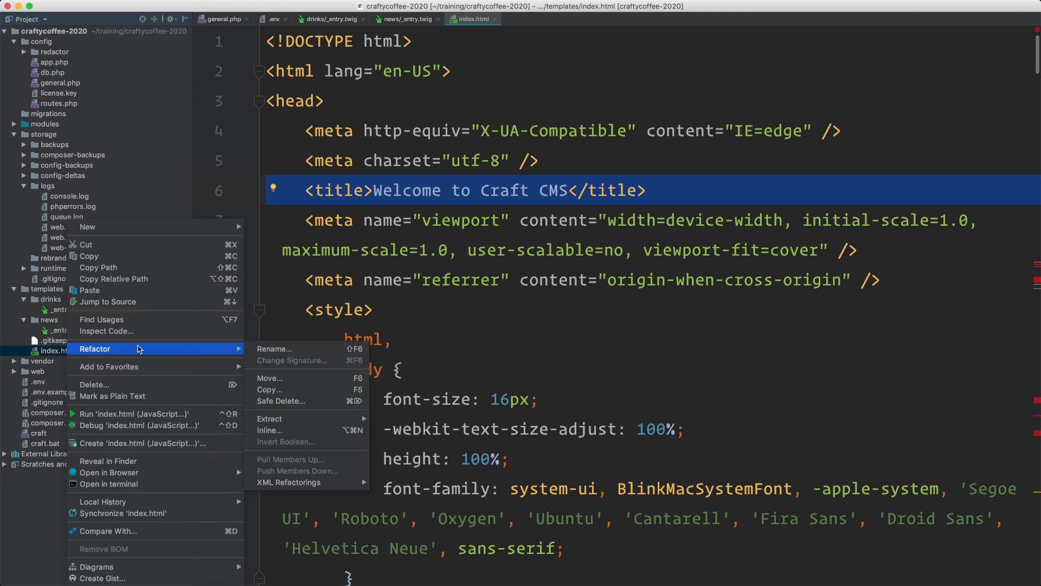
Rename templates/index.html to index.twig via Refactor › Rename and reselect the file
left_click(275, 348)
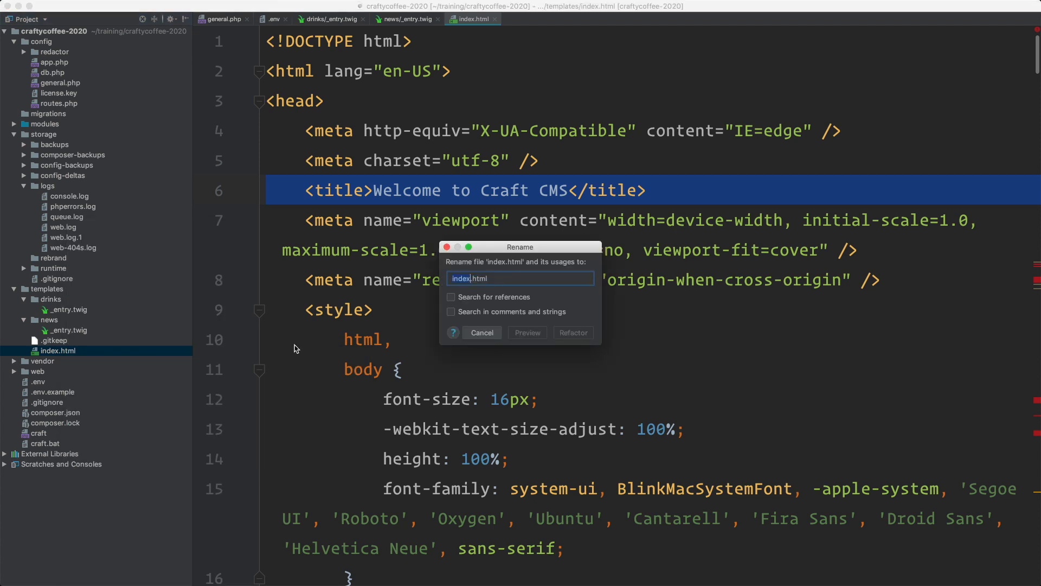
type("twiug")
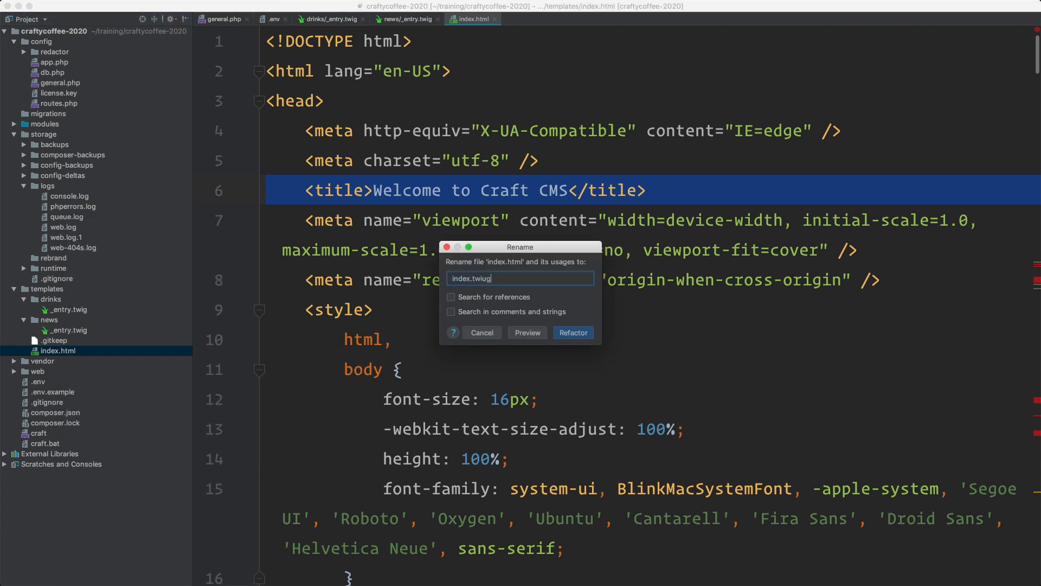
left_click(572, 332)
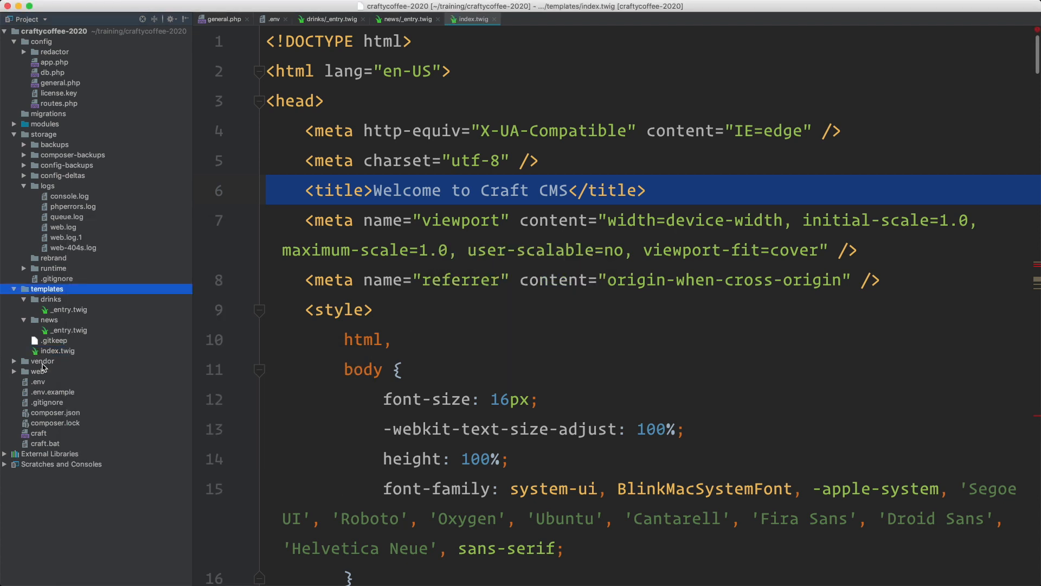
left_click(58, 350)
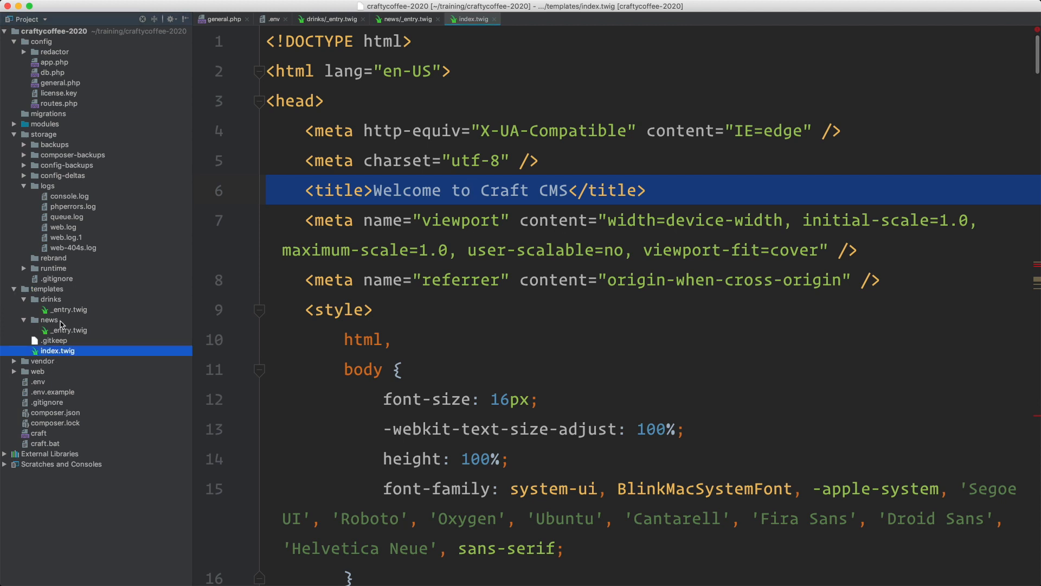
mouse_move(66, 354)
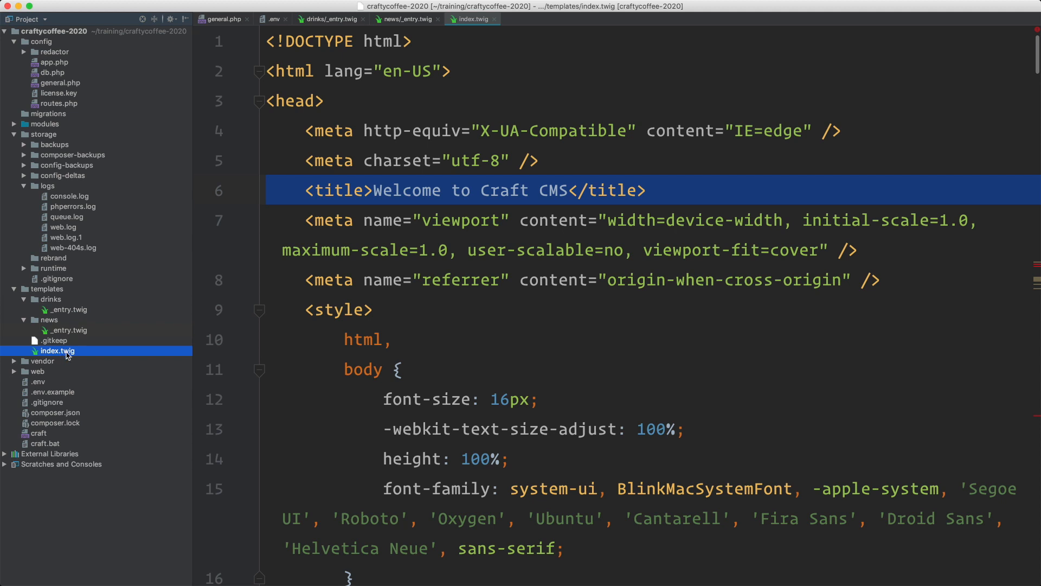
mouse_move(68, 353)
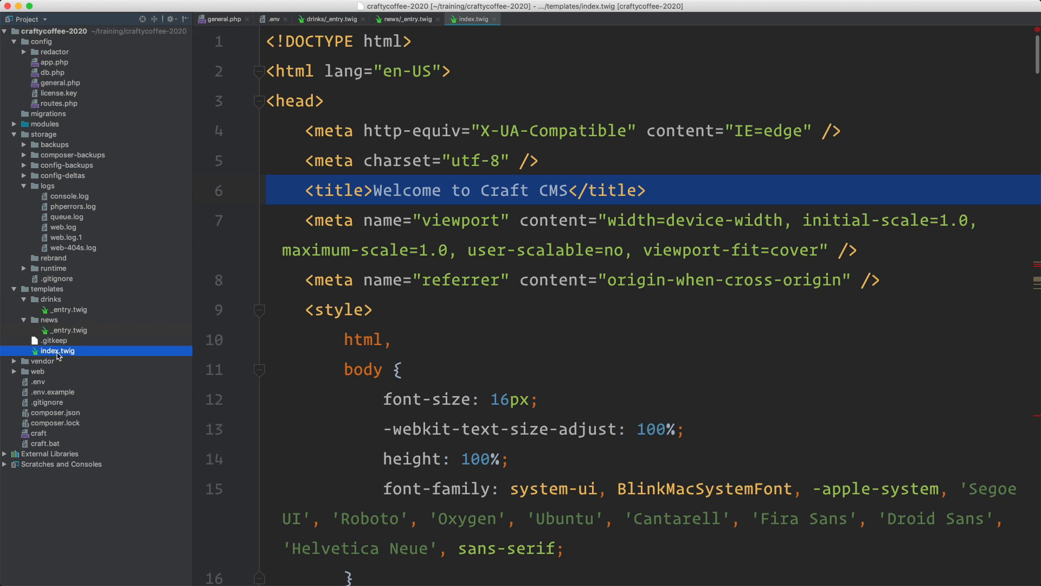
mouse_move(52, 330)
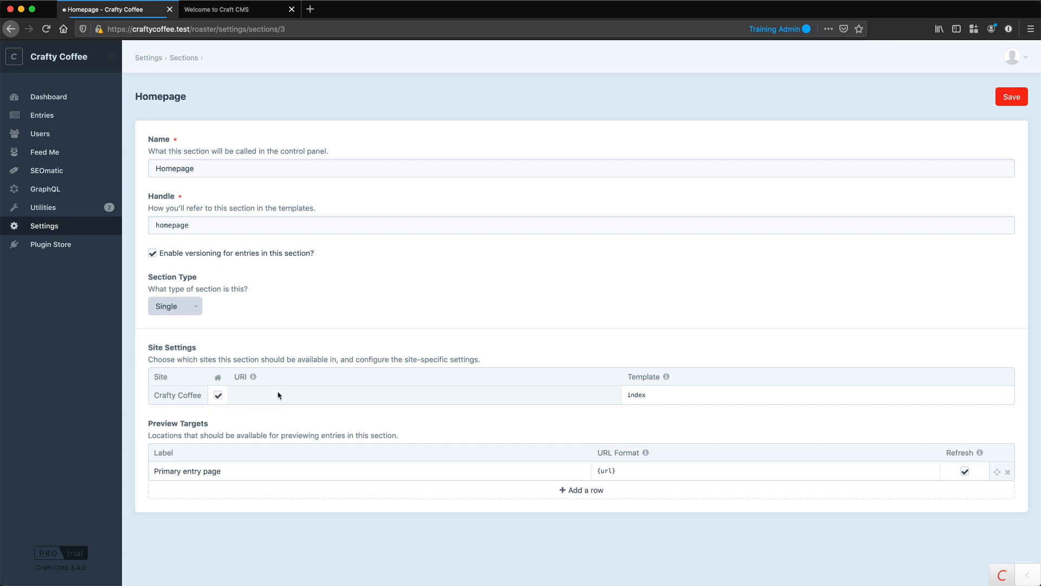
mouse_move(667, 461)
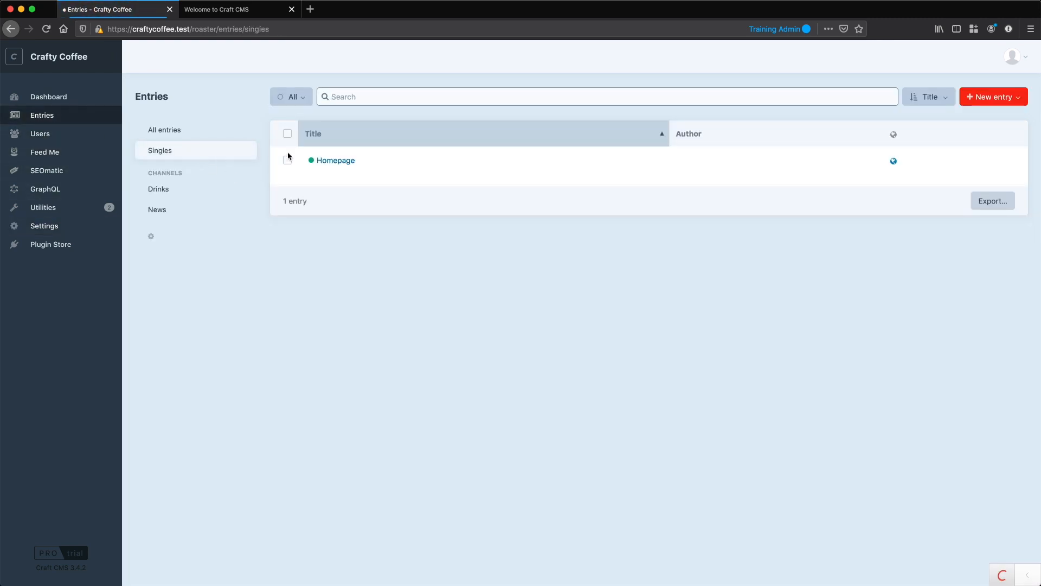
Preview the Homepage entry's rendered template, then return to its edit page
left_click(336, 161)
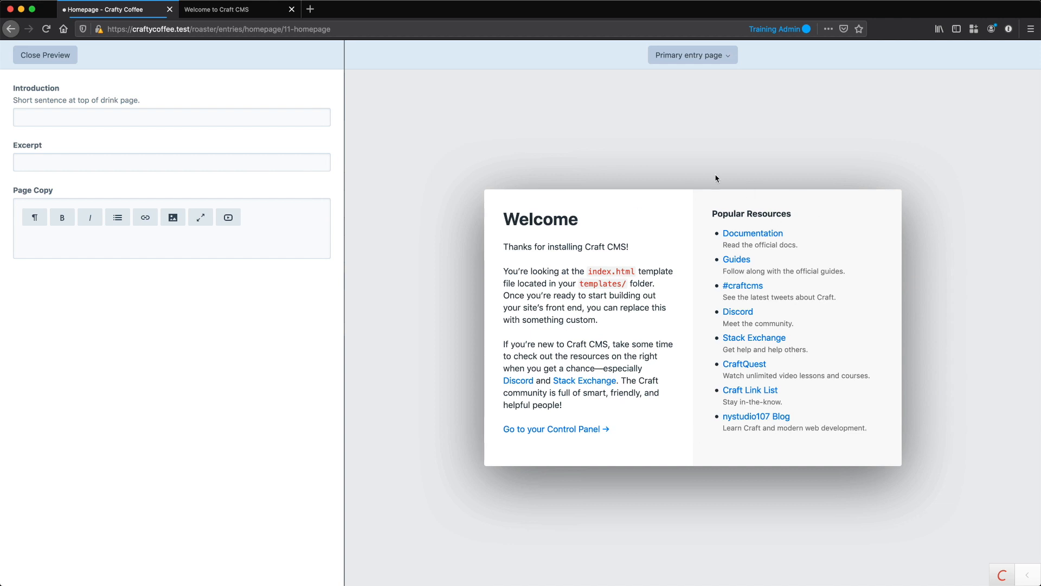
mouse_move(671, 232)
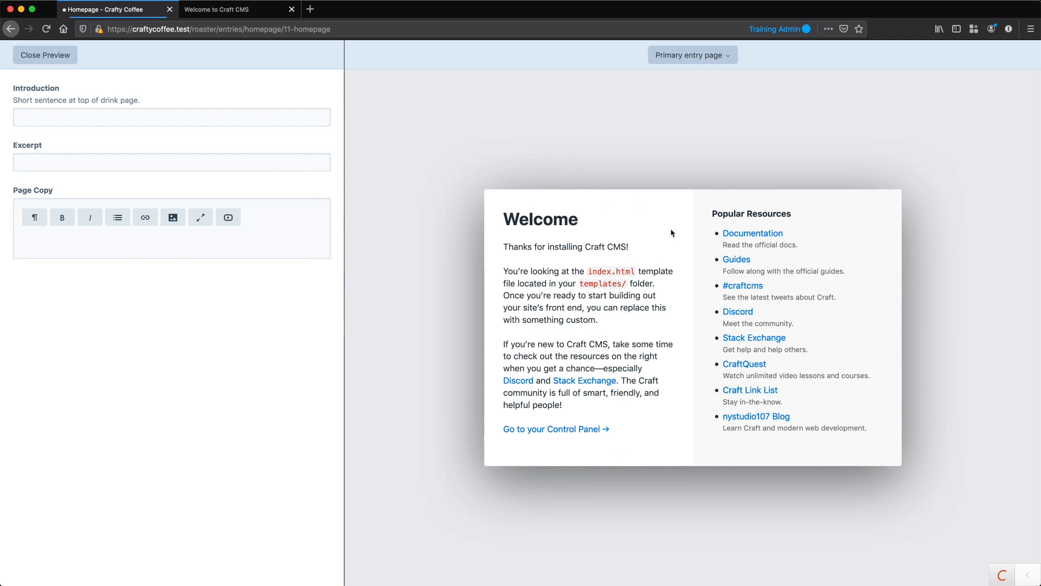
mouse_move(635, 239)
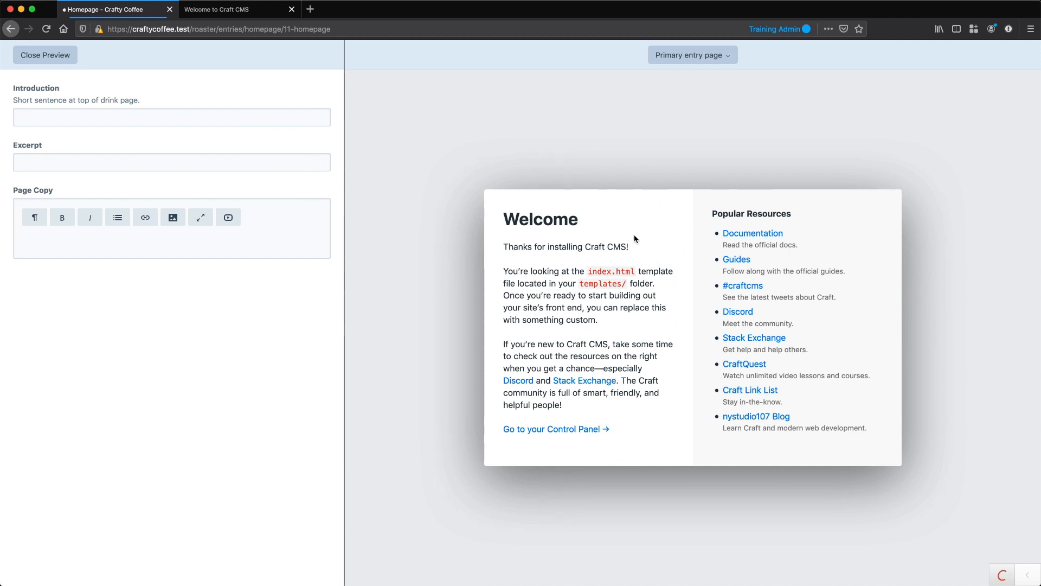
left_click(45, 55)
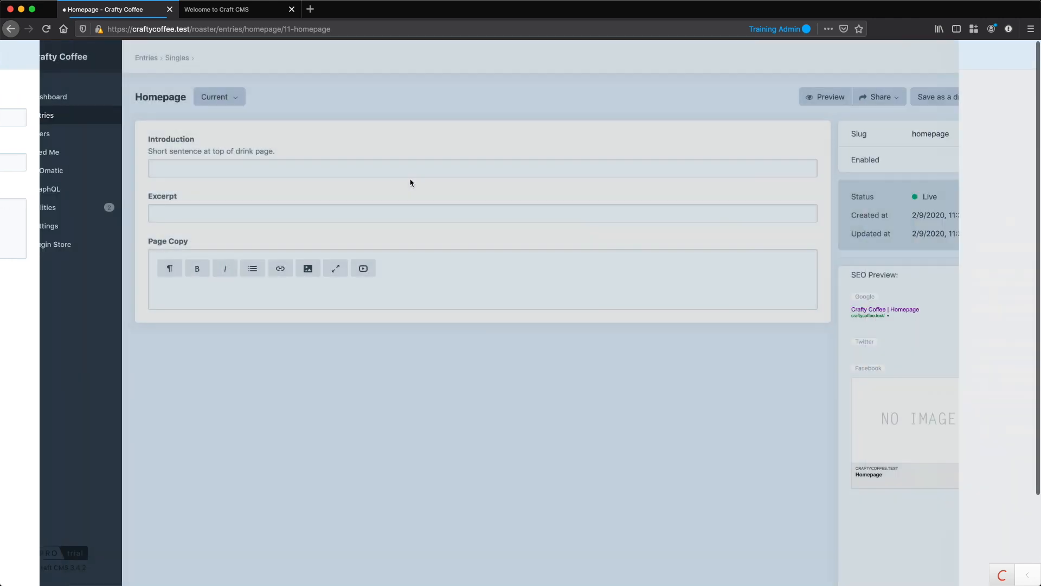